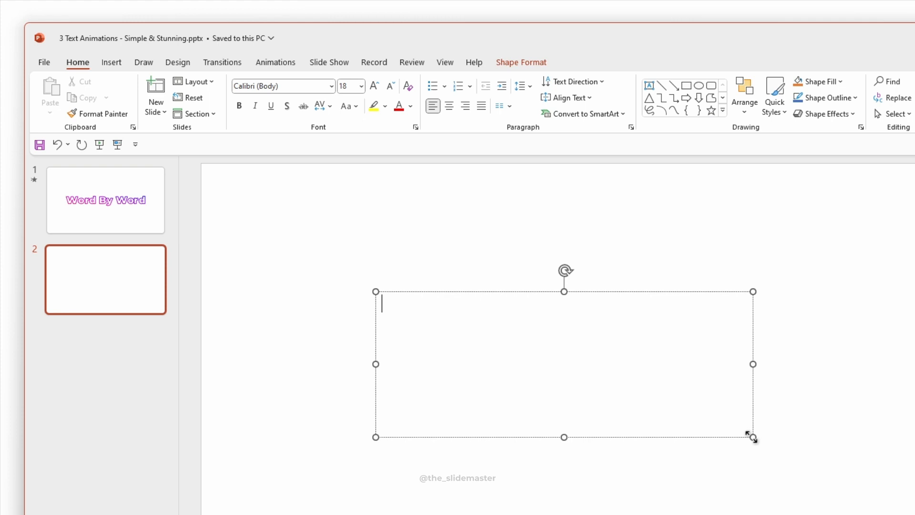
Add a text box reading COLORFUL in enlarged Montserrat Black type on one line
{"action": "type", "text": "COLORFUL"}
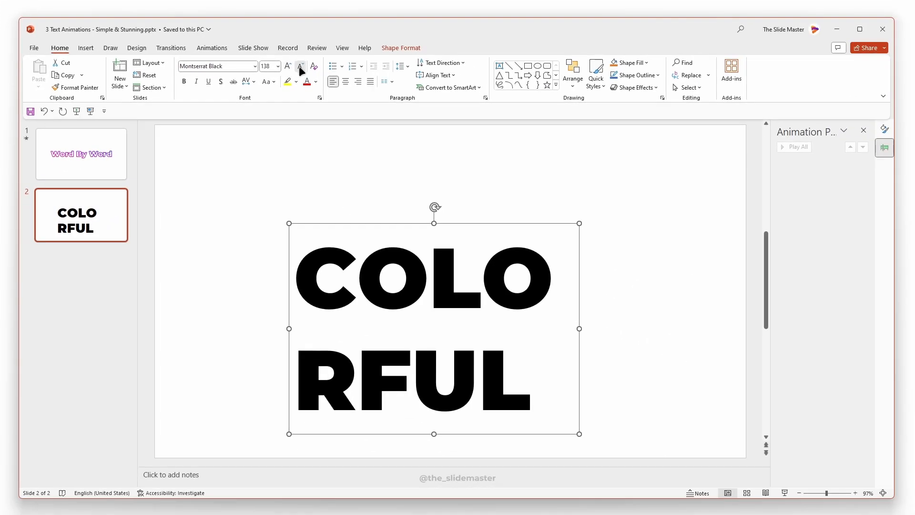
{"action": "left_click", "coordinate": [301, 65]}
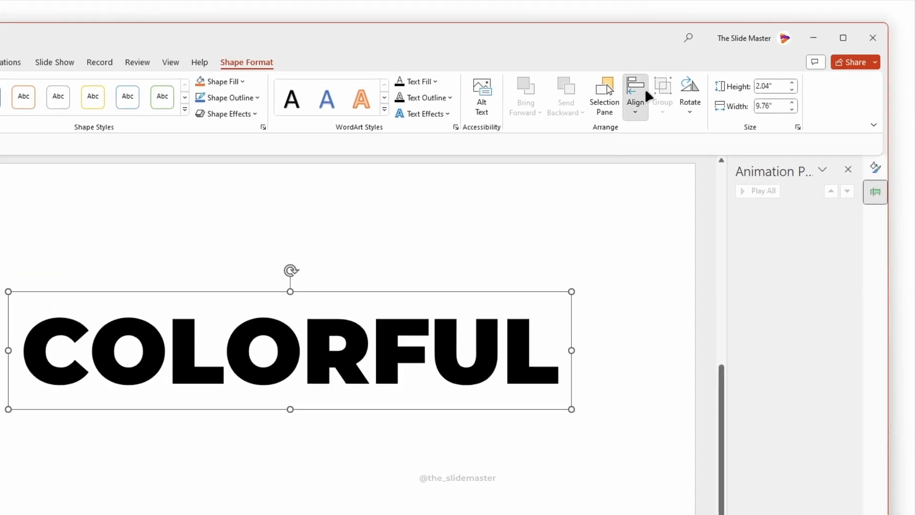
Centre the word, set Text Fill to No fill and a thicker Solid line Text Outline
{"action": "left_click", "coordinate": [635, 93]}
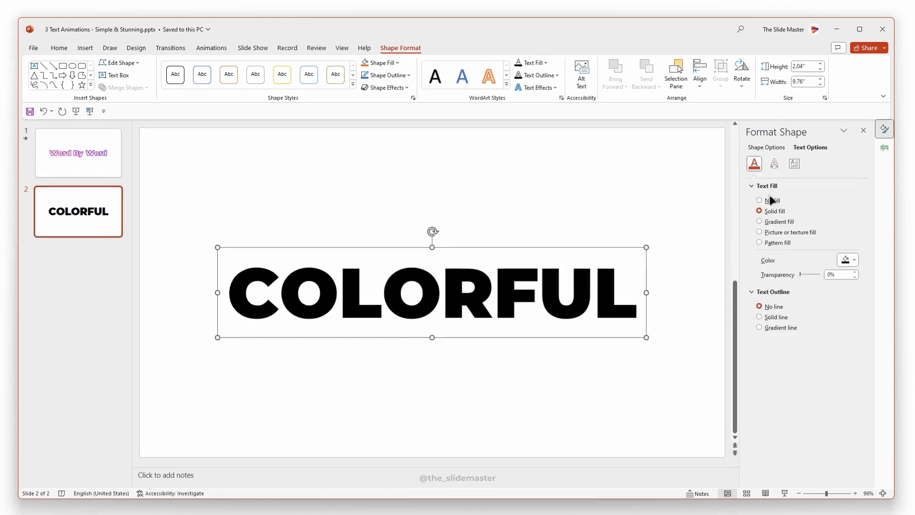
{"action": "left_click", "coordinate": [760, 201]}
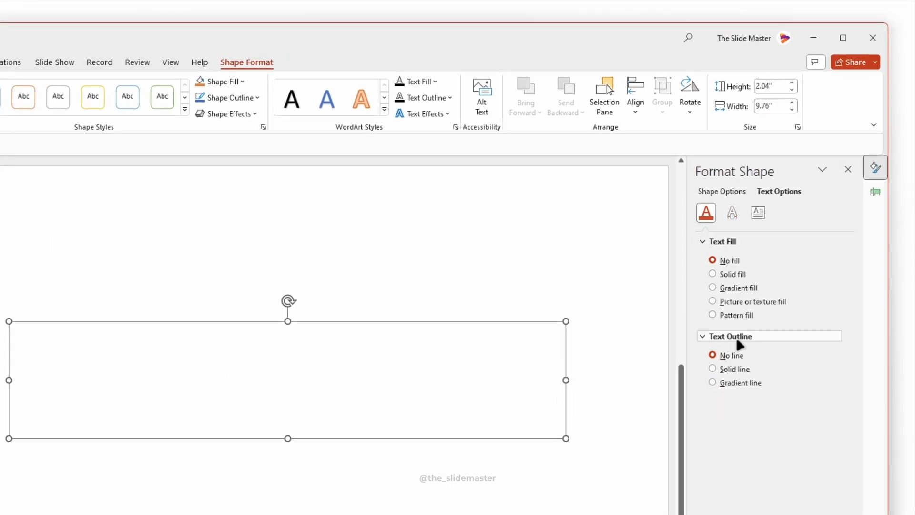
{"action": "left_click", "coordinate": [713, 369]}
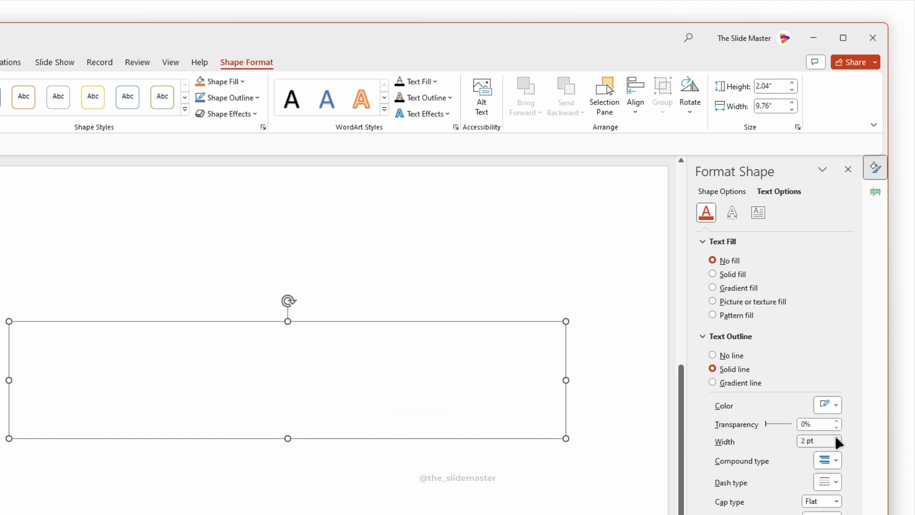
{"action": "left_click", "coordinate": [837, 437]}
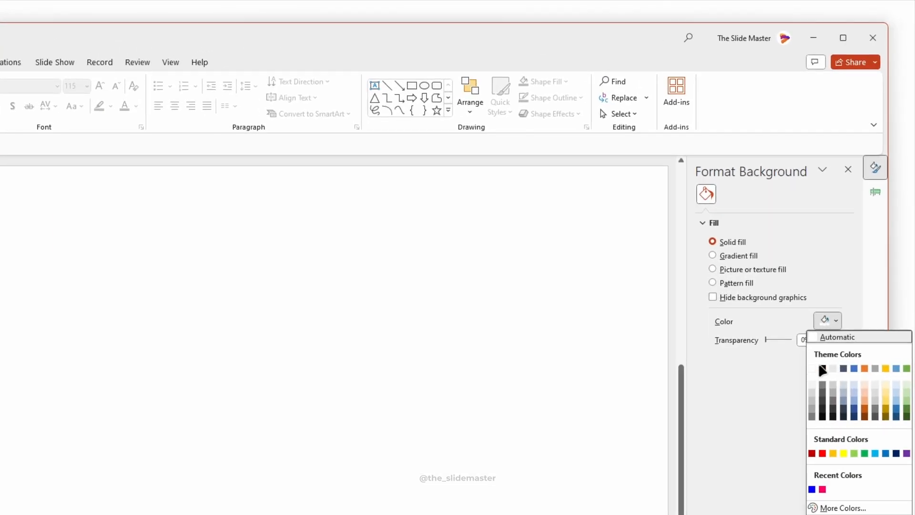
Set the slide background to solid black behind the white-outlined COLORFUL
{"action": "left_click", "coordinate": [822, 368]}
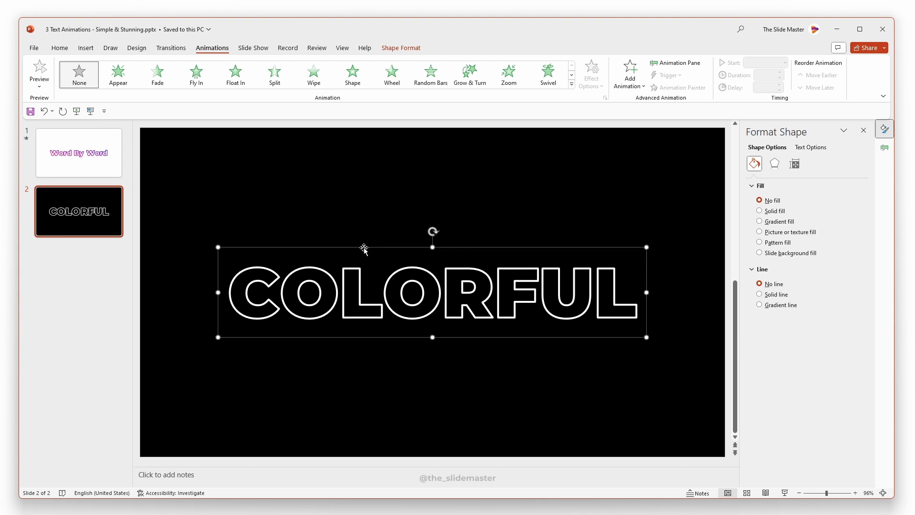
Apply the Font Color emphasis animation to COLORFUL and bring up its Effect Options
{"action": "left_click", "coordinate": [571, 83]}
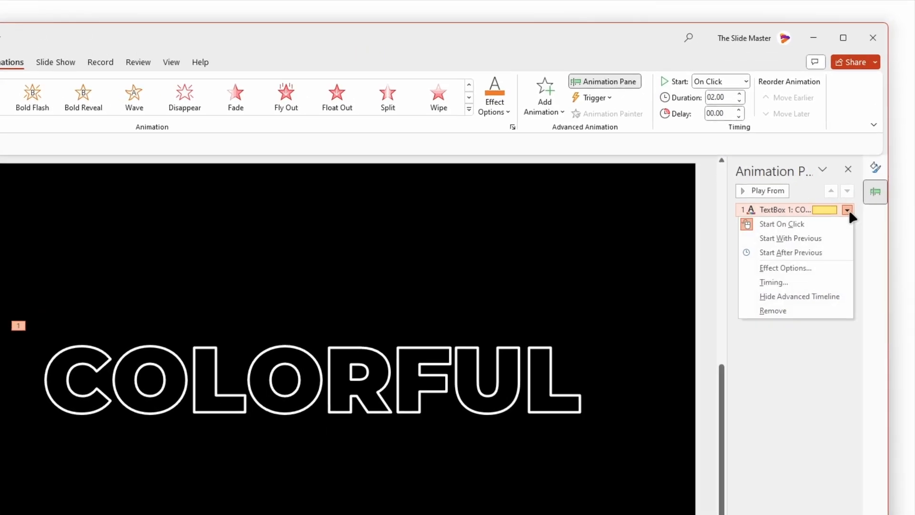
{"action": "left_click", "coordinate": [785, 267]}
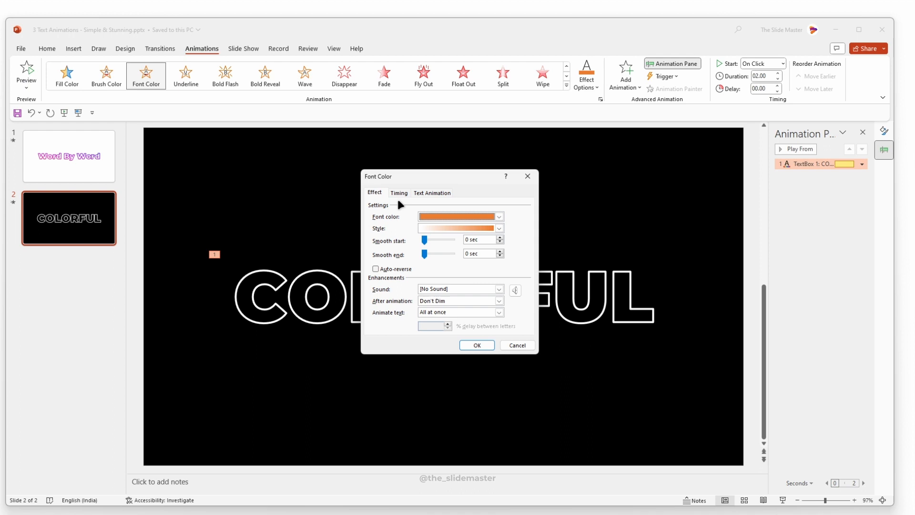
Choose pink from More Colors, enable Auto-reverse and animate the text By letter
{"action": "left_click", "coordinate": [498, 216]}
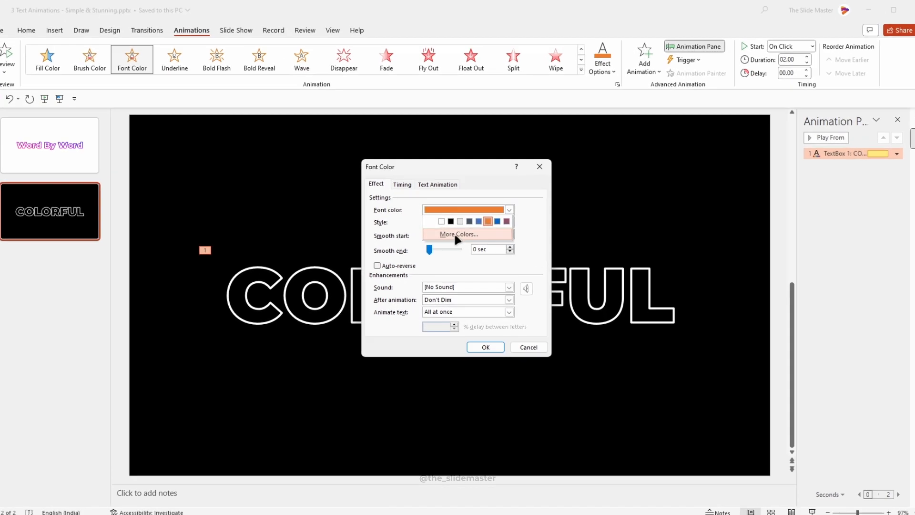
{"action": "left_click", "coordinate": [458, 234]}
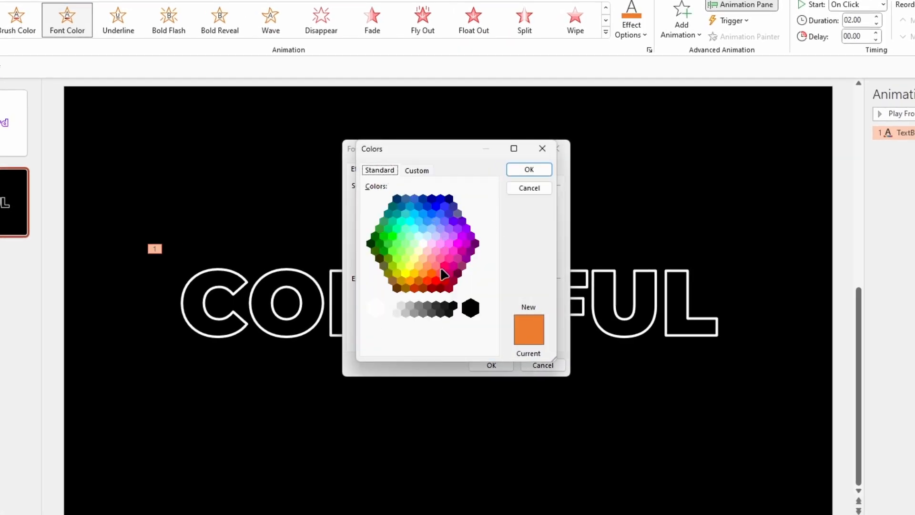
{"action": "left_click", "coordinate": [528, 170]}
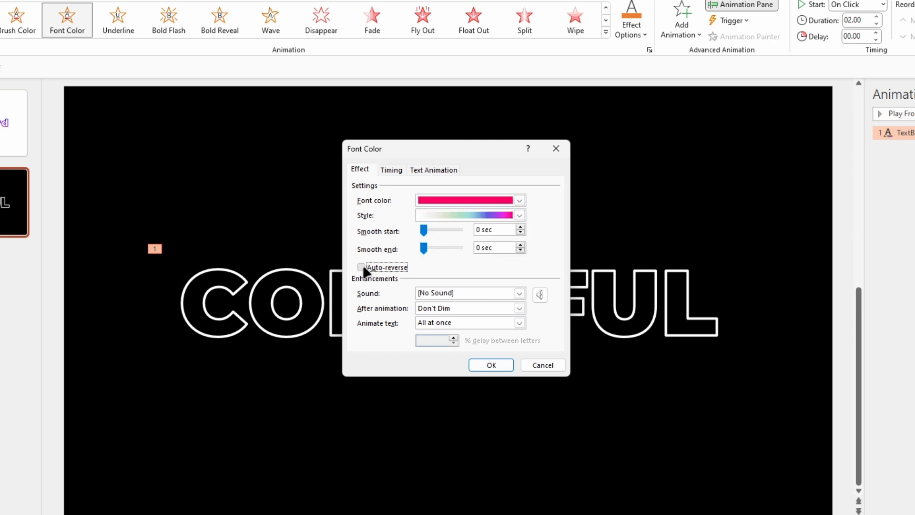
{"action": "left_click", "coordinate": [519, 322]}
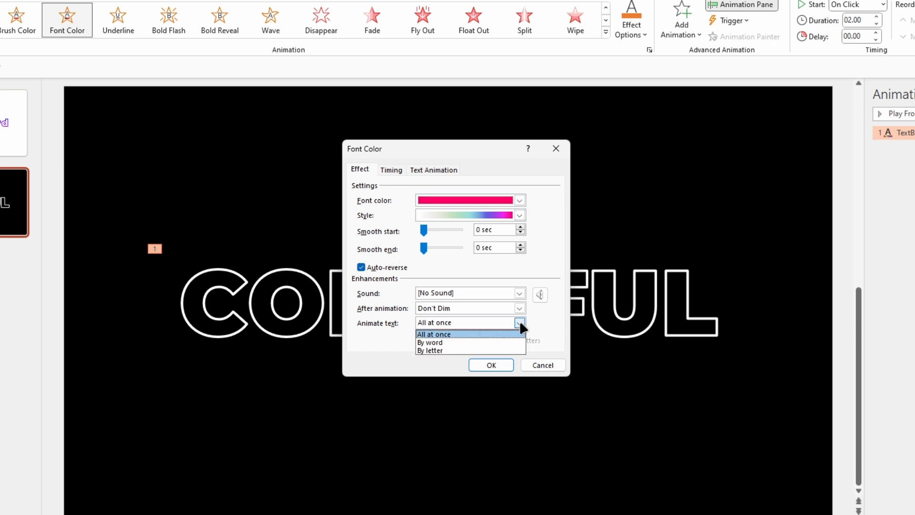
{"action": "left_click", "coordinate": [430, 350]}
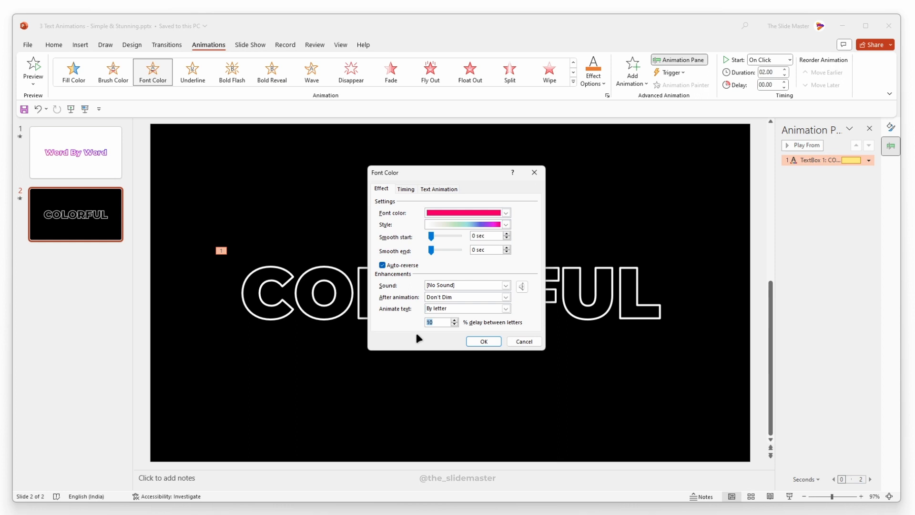
{"action": "left_click", "coordinate": [406, 189]}
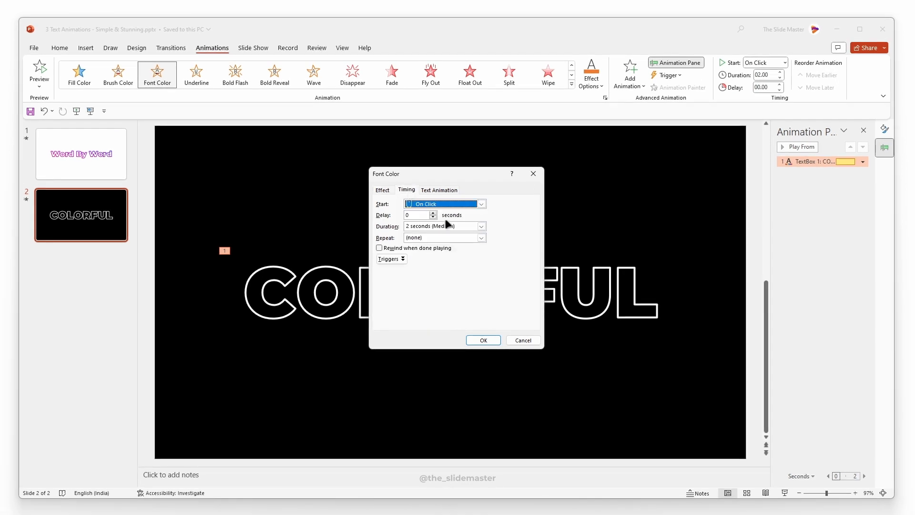
Set Repeat to Until Next Click and review the Text Animation grouping
{"action": "left_click", "coordinate": [480, 237]}
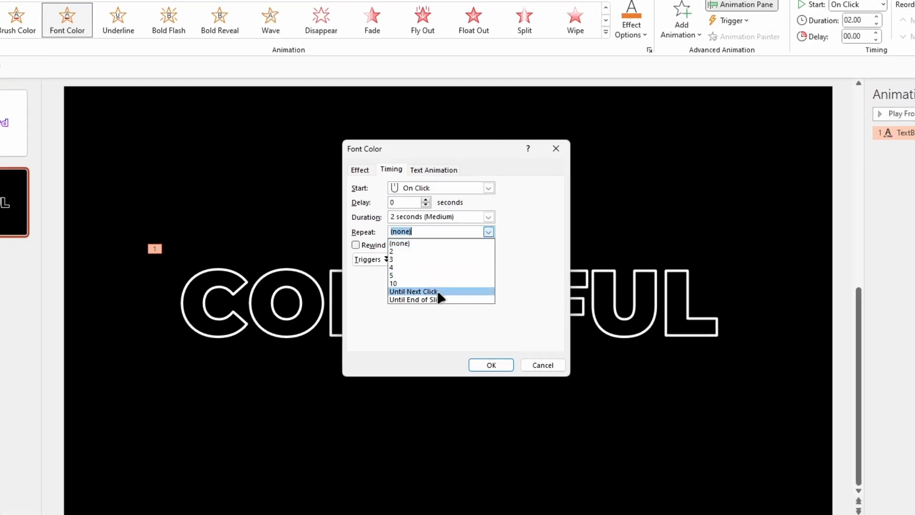
{"action": "left_click", "coordinate": [433, 170]}
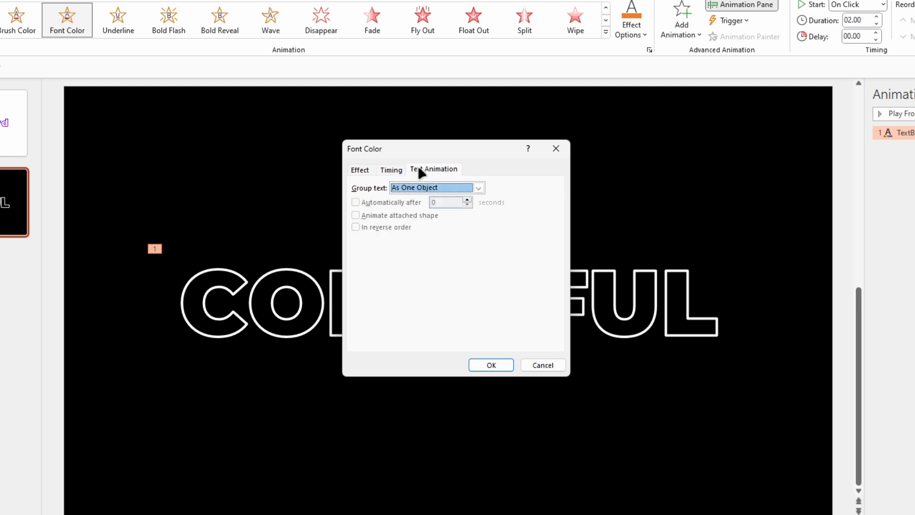
{"action": "left_click", "coordinate": [490, 365]}
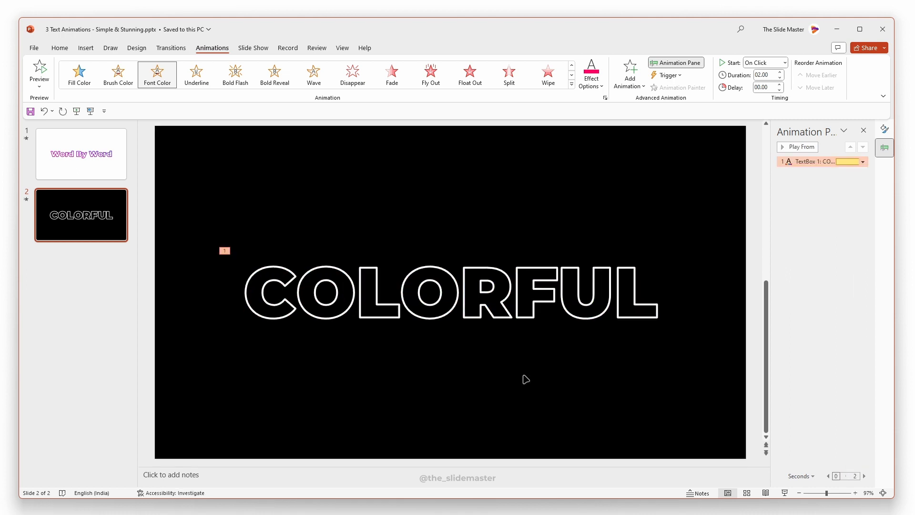
Reopen Effect Options, check the 10% delay between letters and confirm to preview
{"action": "left_click", "coordinate": [865, 161]}
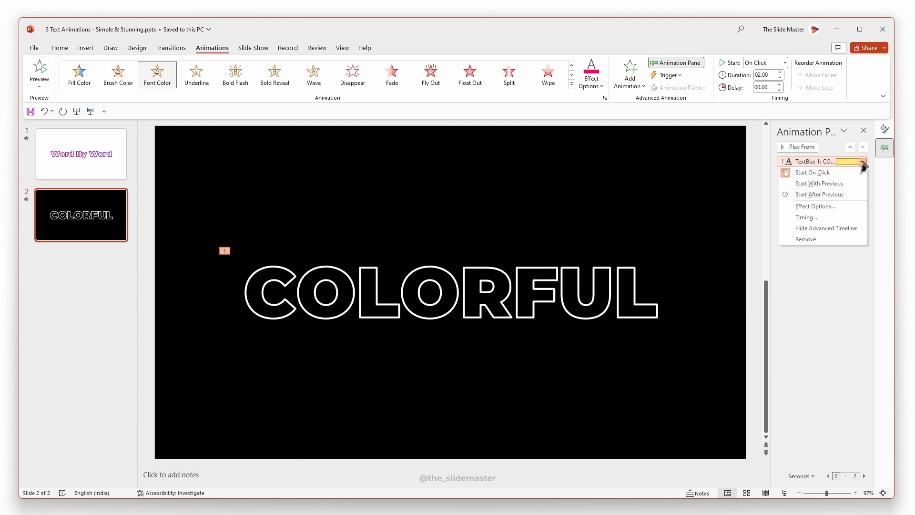
{"action": "left_click", "coordinate": [816, 205]}
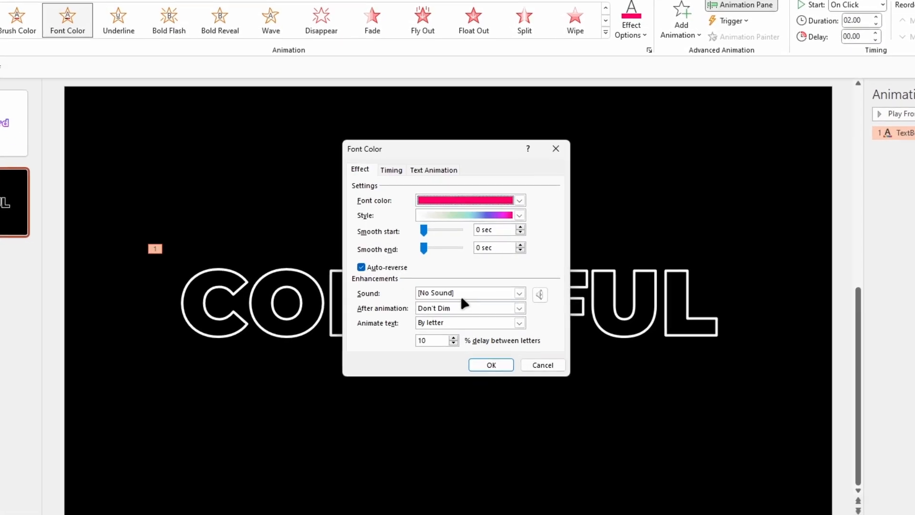
{"action": "triple_click", "coordinate": [431, 341]}
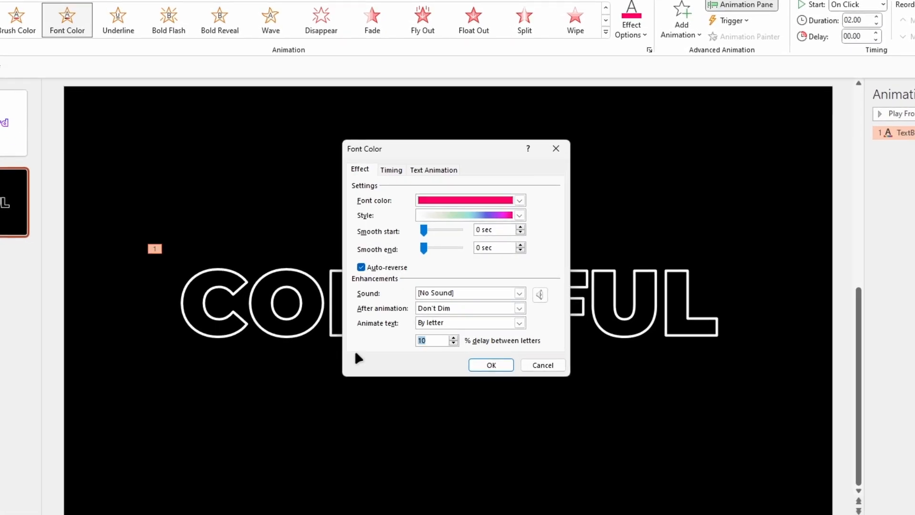
{"action": "left_click", "coordinate": [491, 365]}
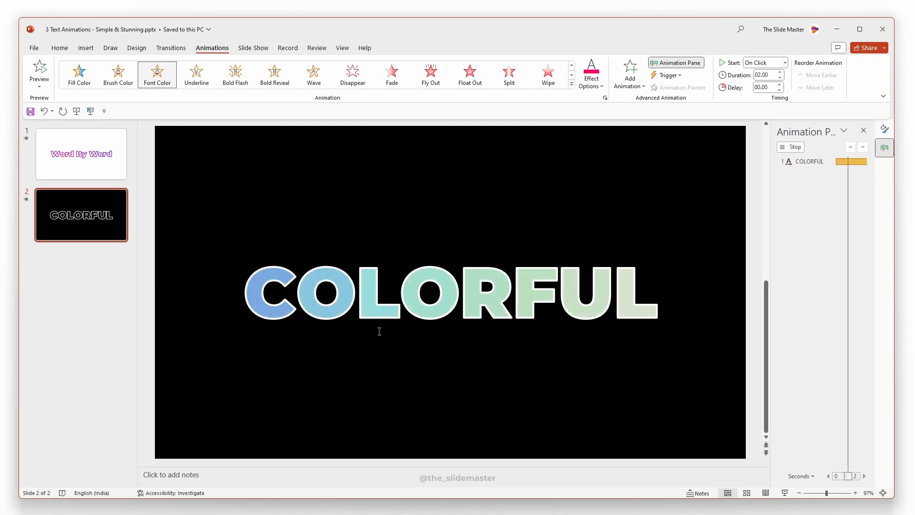